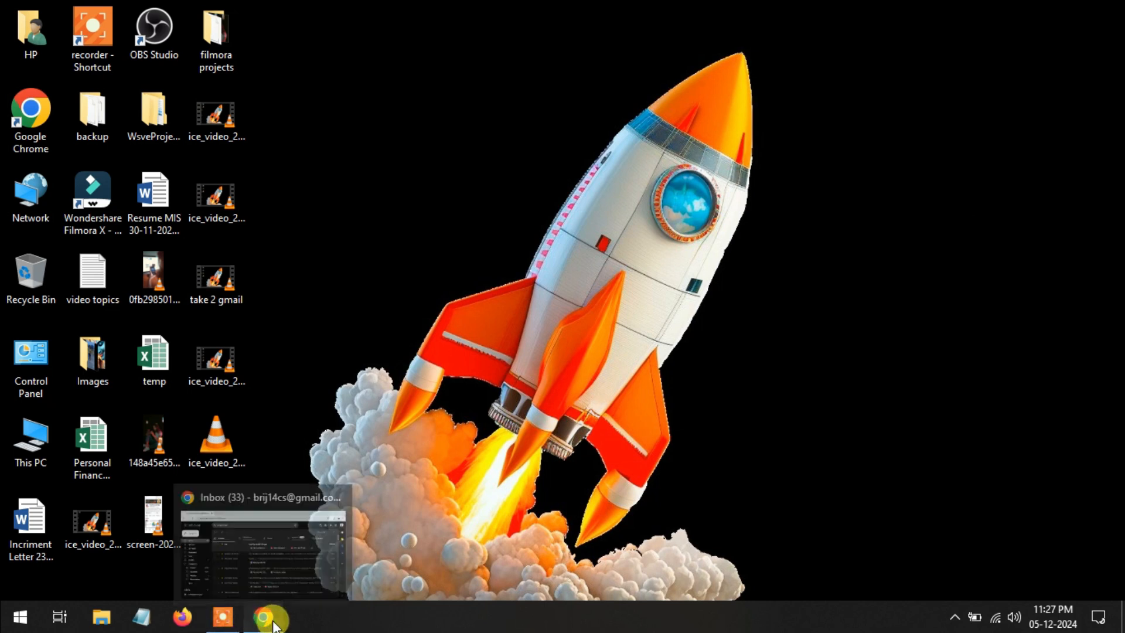
# Restore the Gmail window and expand the account menu to list all saved accounts.
pyautogui.click(269, 617)
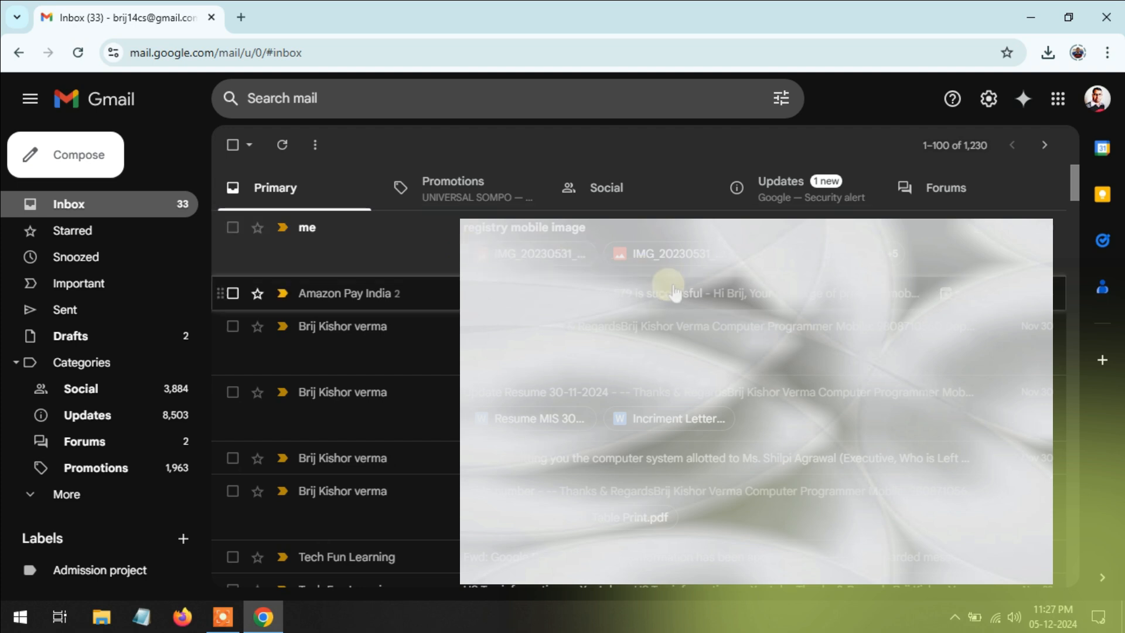
pyautogui.moveTo(918, 262)
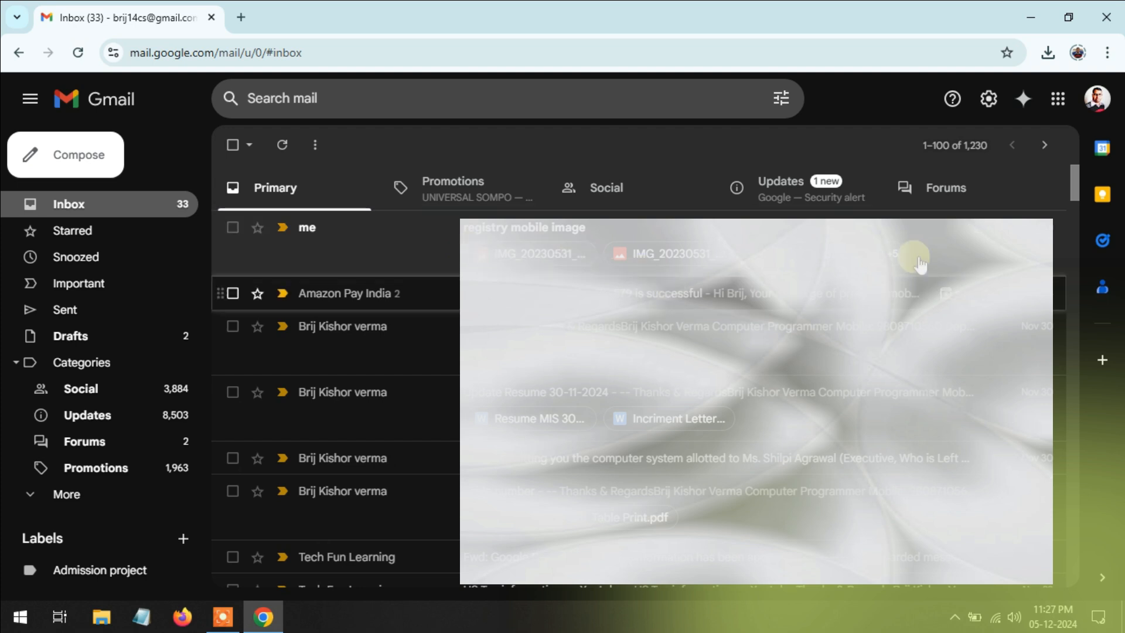
pyautogui.click(1098, 99)
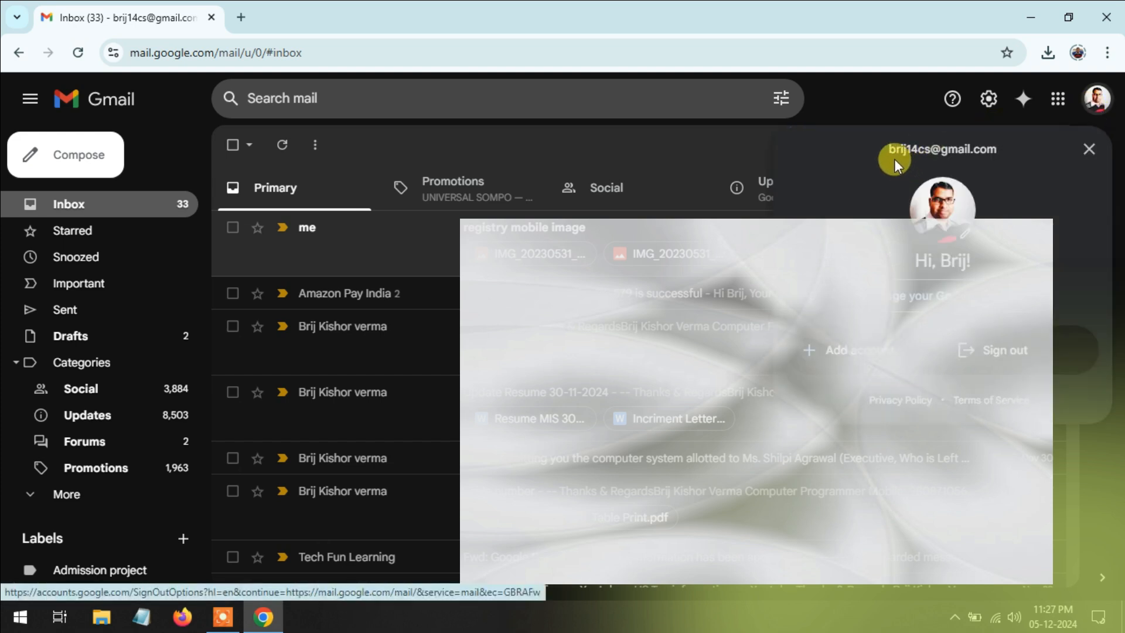
pyautogui.click(847, 352)
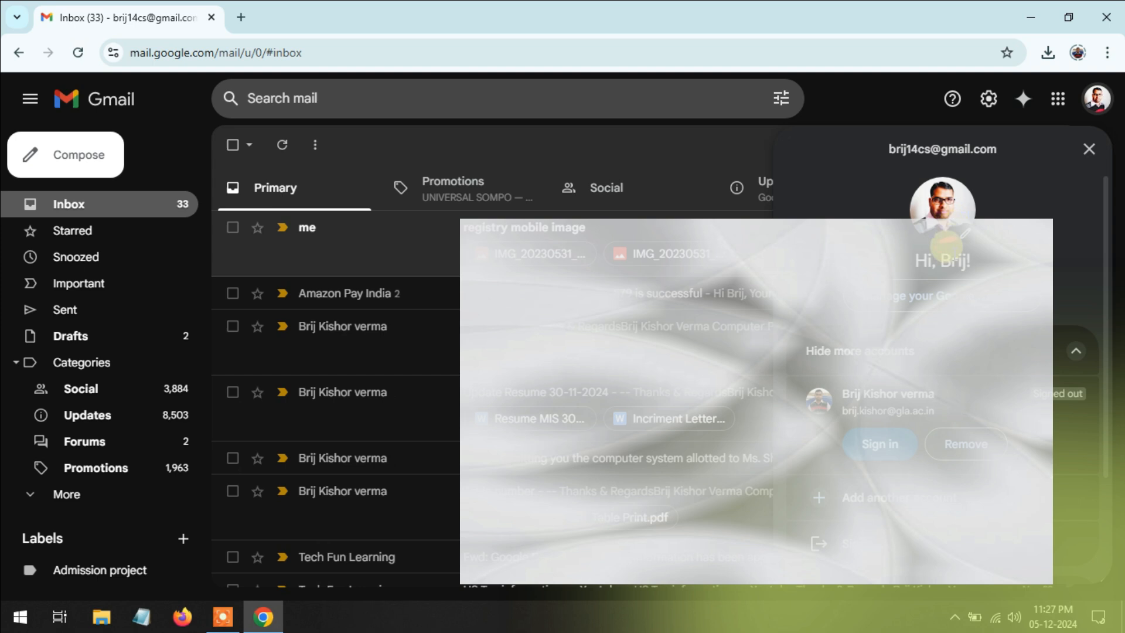
pyautogui.moveTo(937, 283)
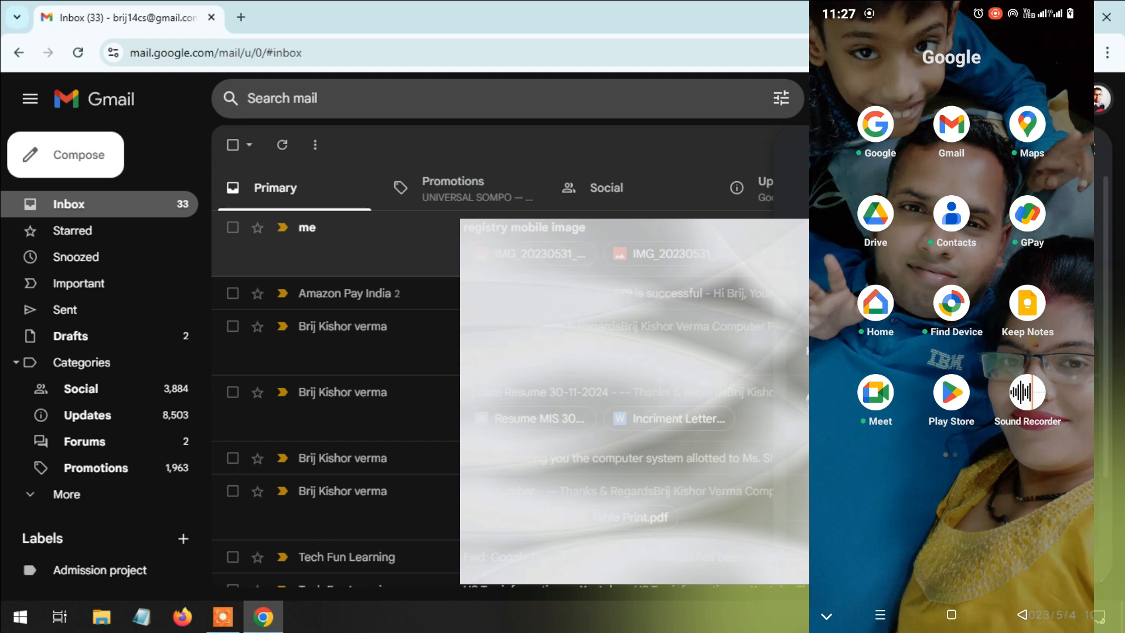
# From the phone's Gmail app, reach the Google Account Security tab showing the Windows sign-in.
pyautogui.click(950, 133)
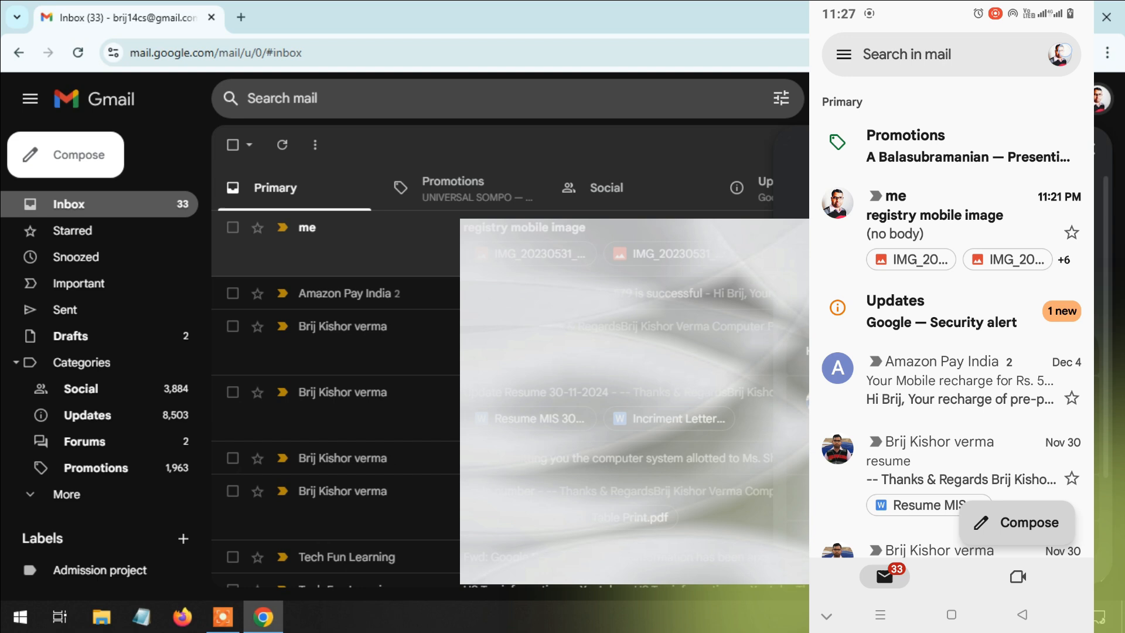
pyautogui.click(1060, 54)
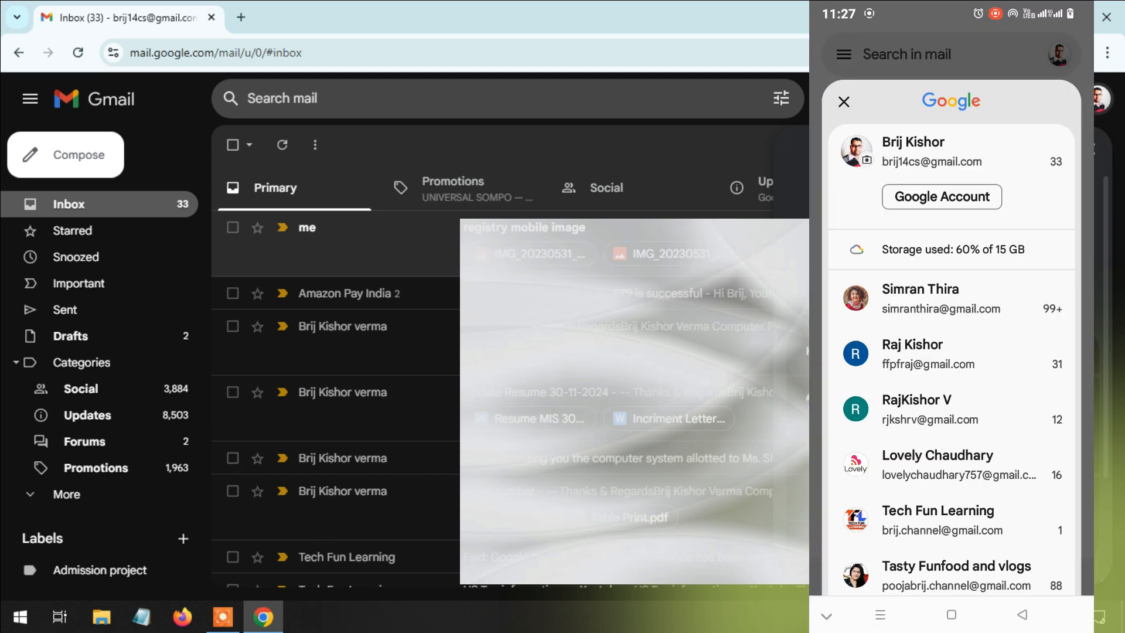
pyautogui.click(845, 101)
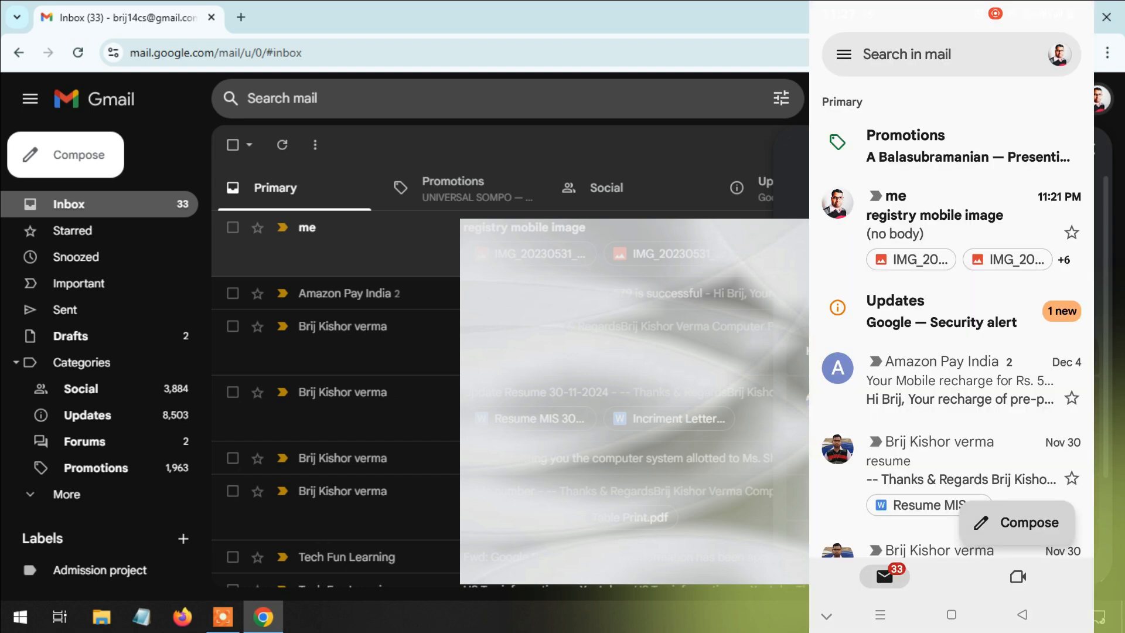
pyautogui.click(1058, 54)
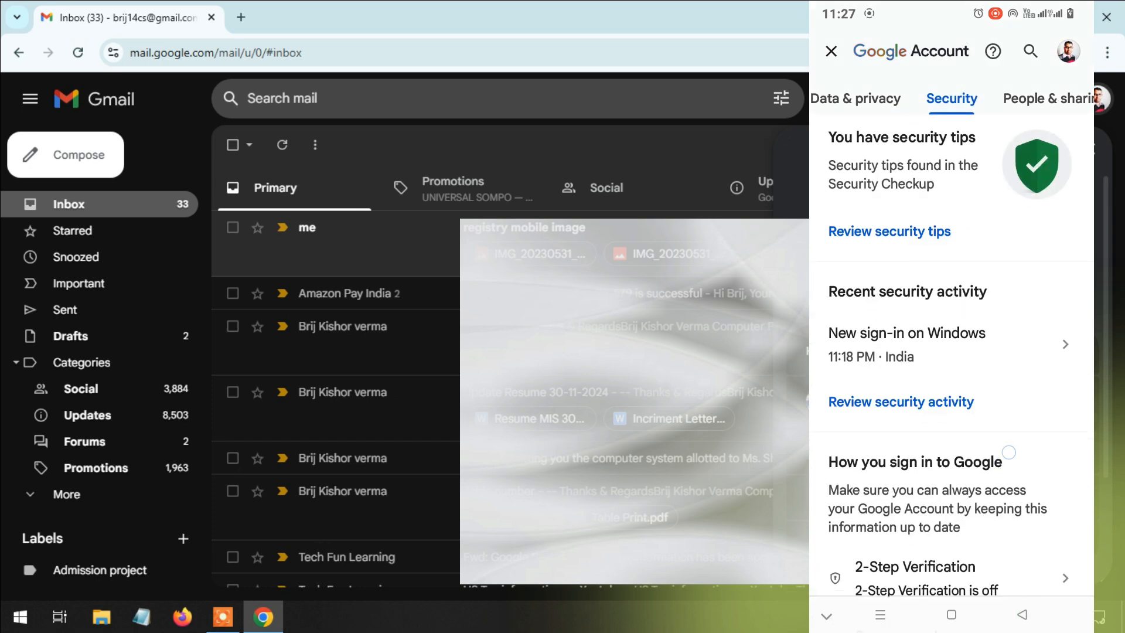
# Scroll the Security tab down to 'Your devices' listing the Android and Windows sessions.
pyautogui.scroll(-3)
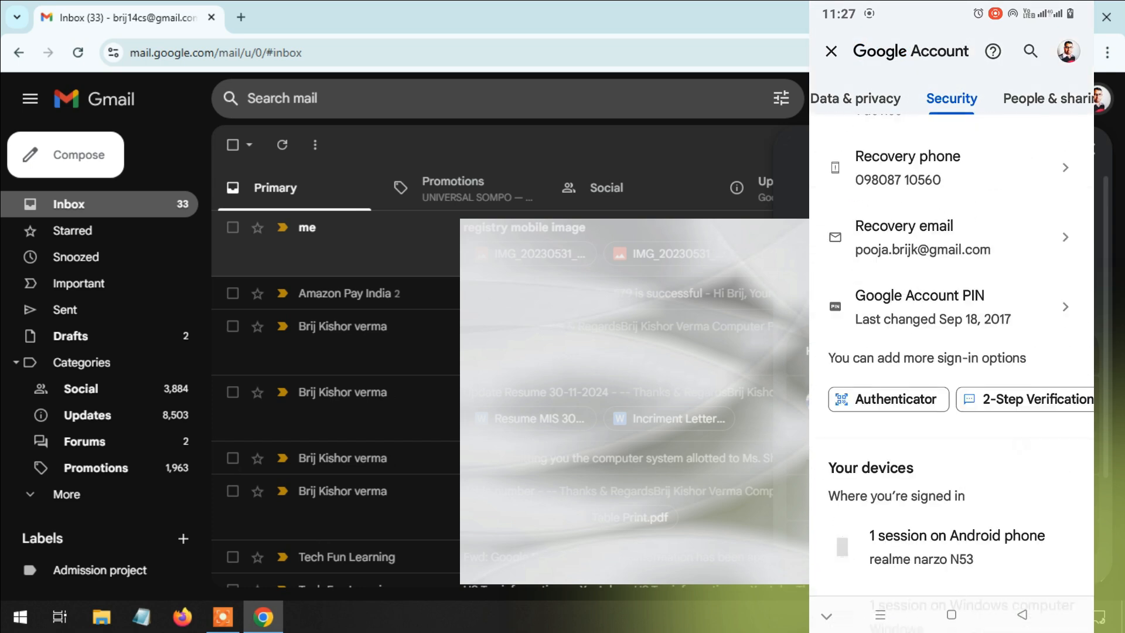
pyautogui.scroll(-3)
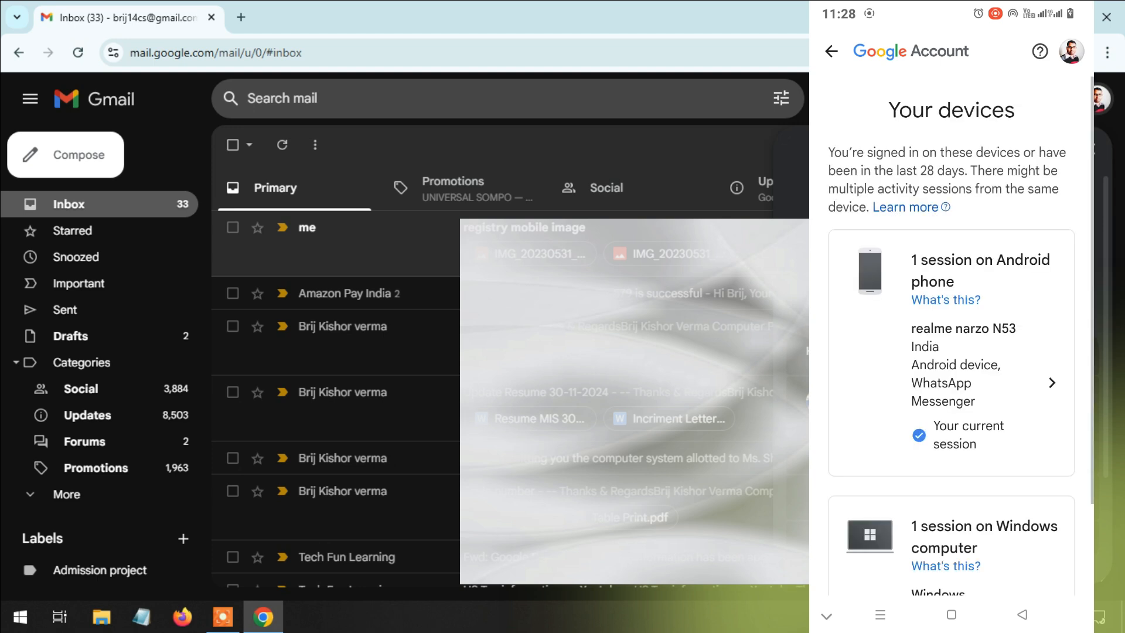
# Scroll the devices list to the '1 session on Windows computer' card and view its details.
pyautogui.scroll(-3)
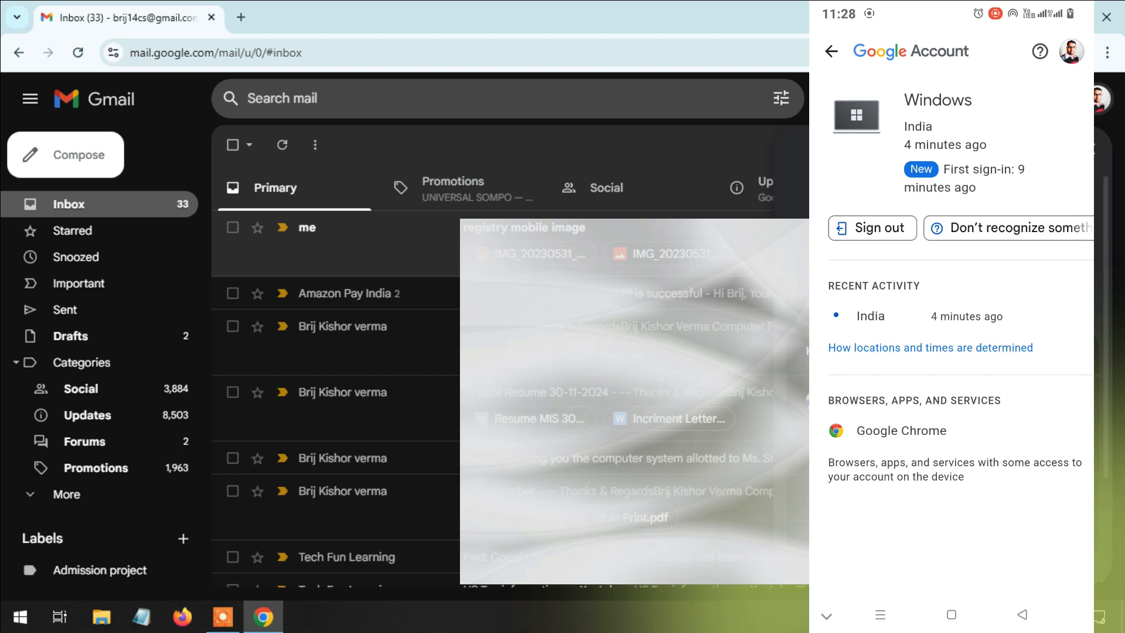
# Sign the Windows computer out, confirm it, and return to the devices list marked signed out.
pyautogui.click(872, 228)
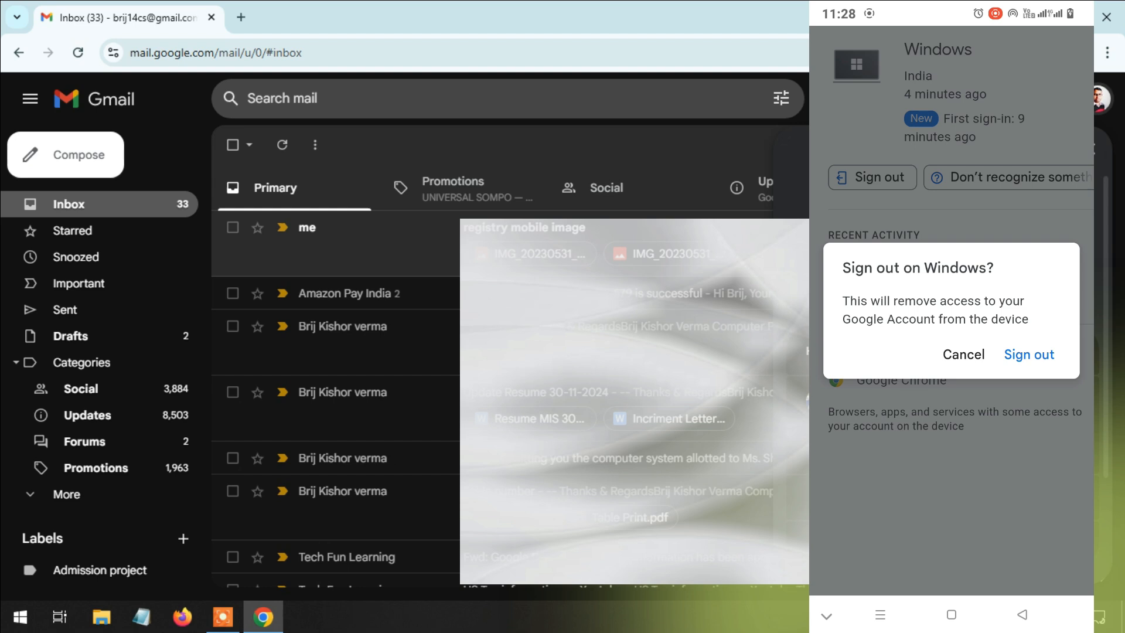
pyautogui.click(1029, 354)
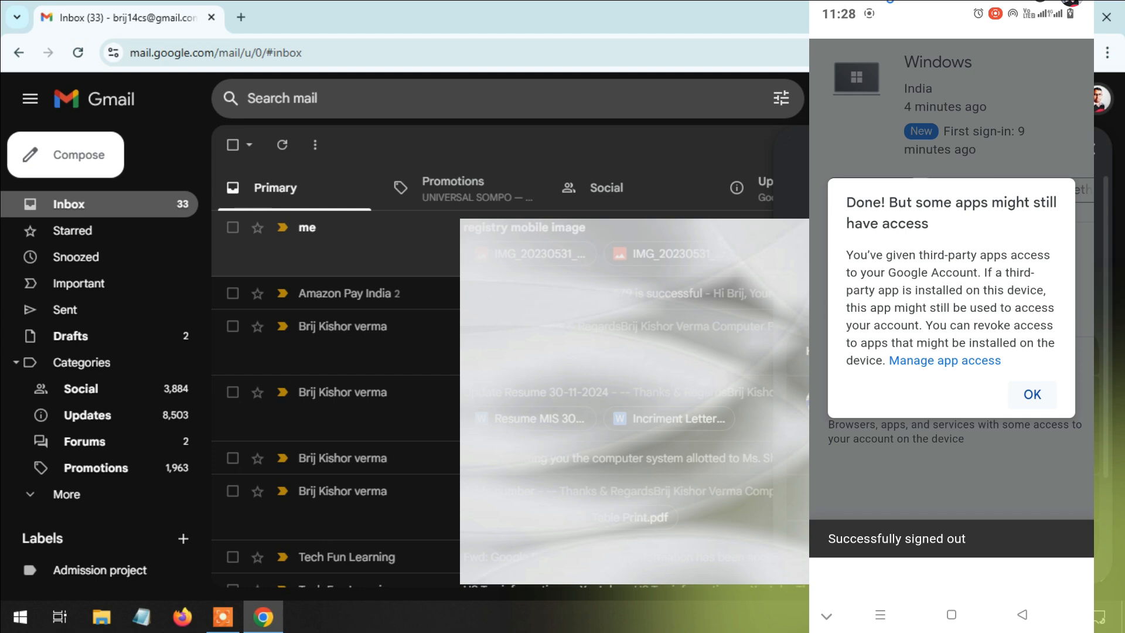
pyautogui.click(1031, 395)
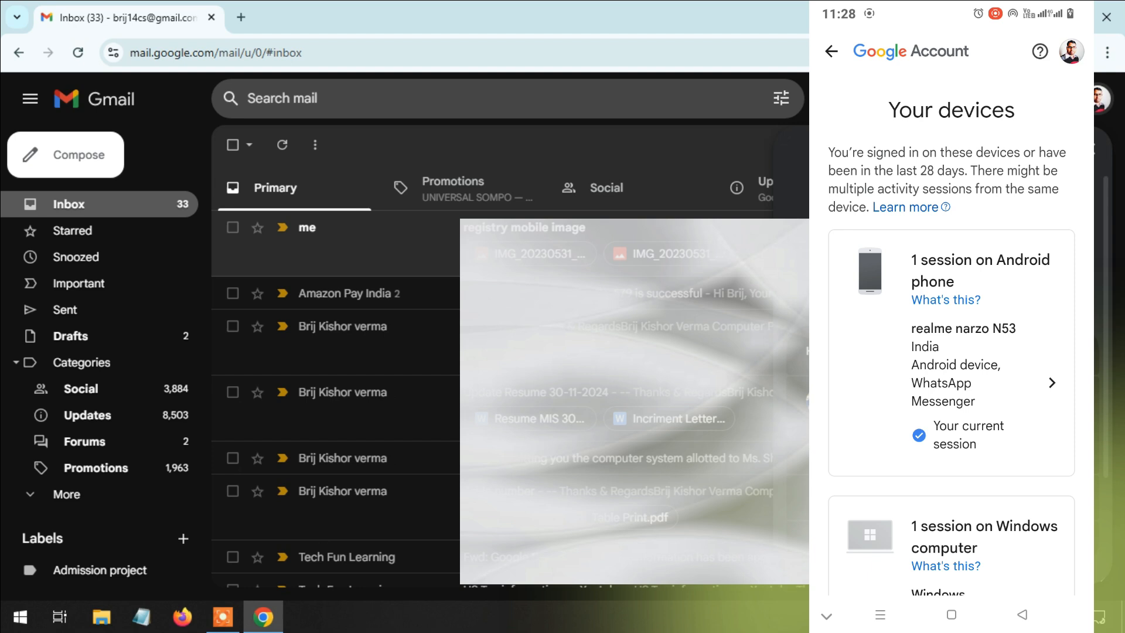
pyautogui.scroll(-3)
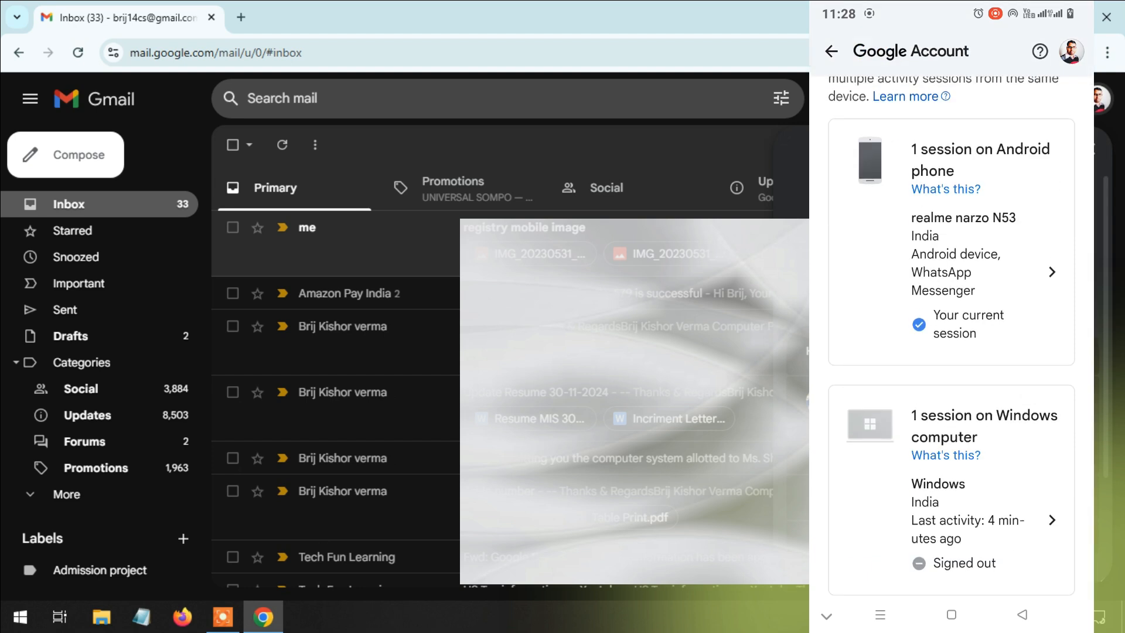
pyautogui.click(79, 53)
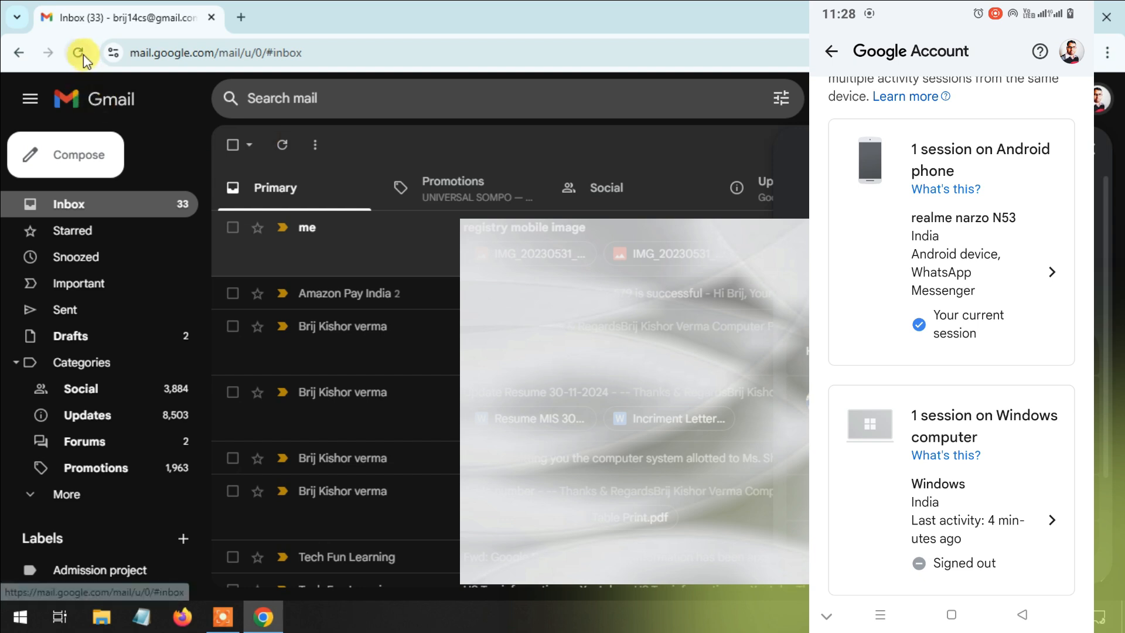
# Reload the laptop's Gmail tab twice so it lands on Google's 'Verify it's you' page.
pyautogui.click(79, 52)
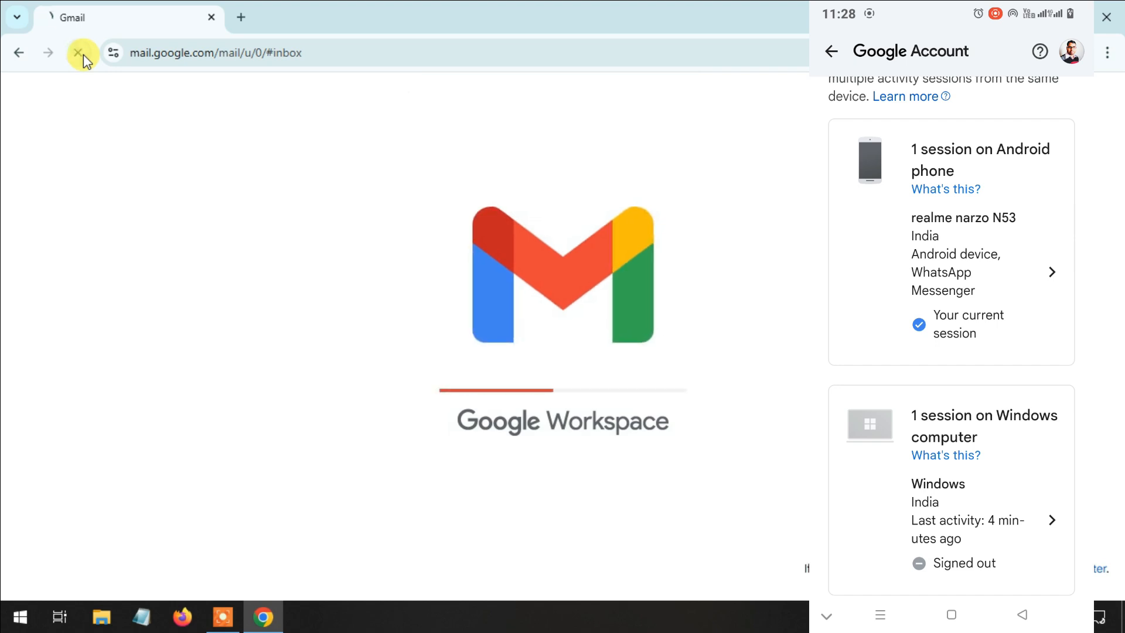
pyautogui.moveTo(80, 52)
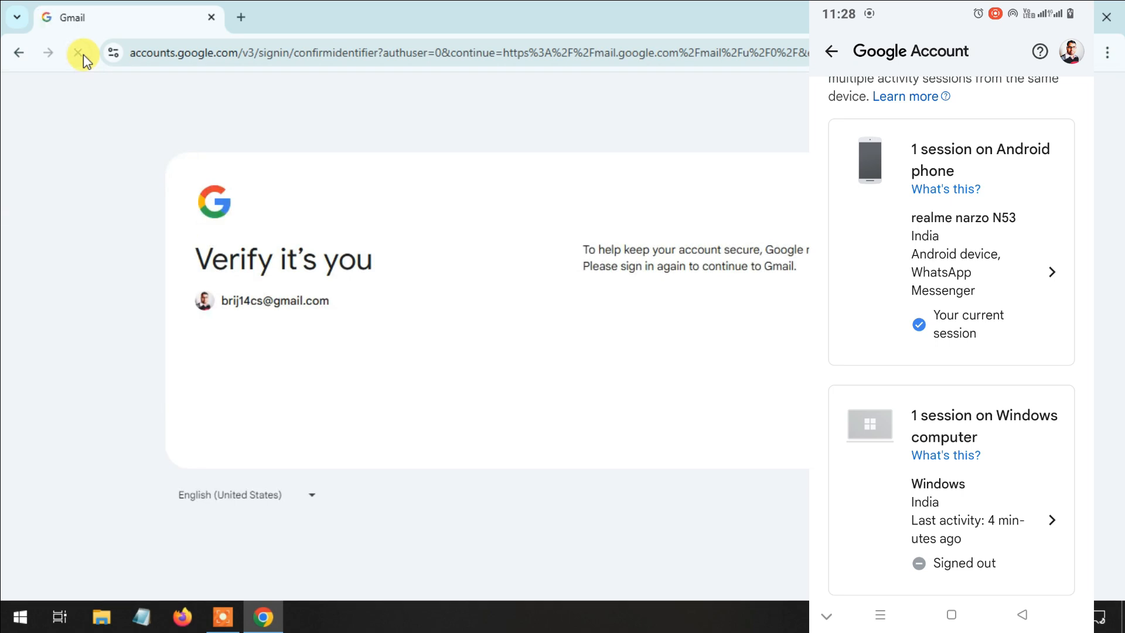
pyautogui.click(78, 51)
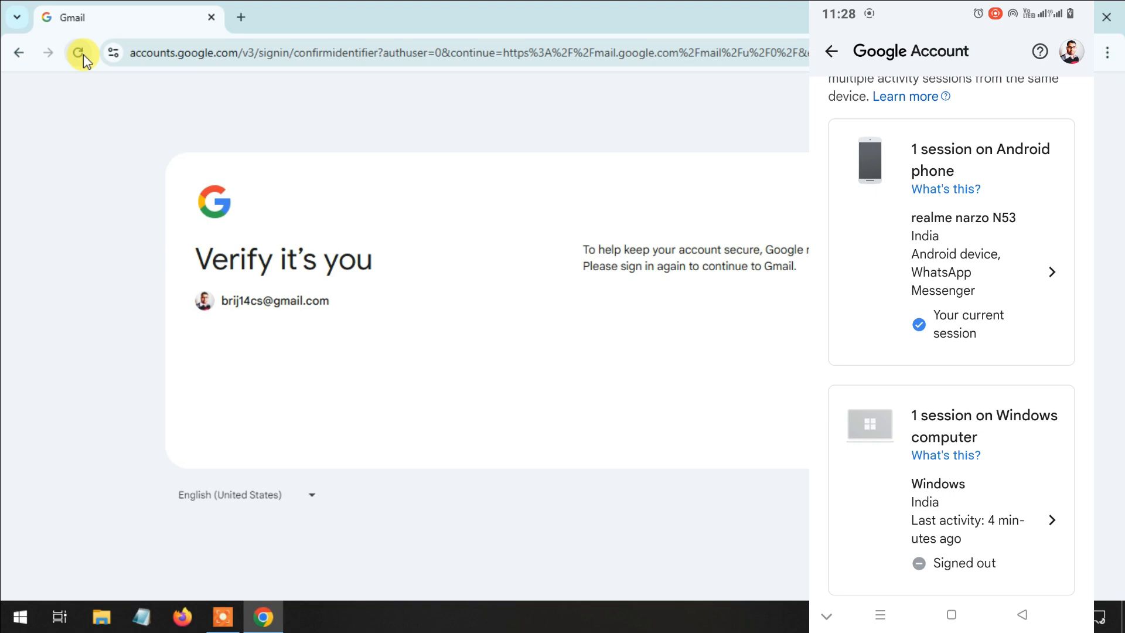